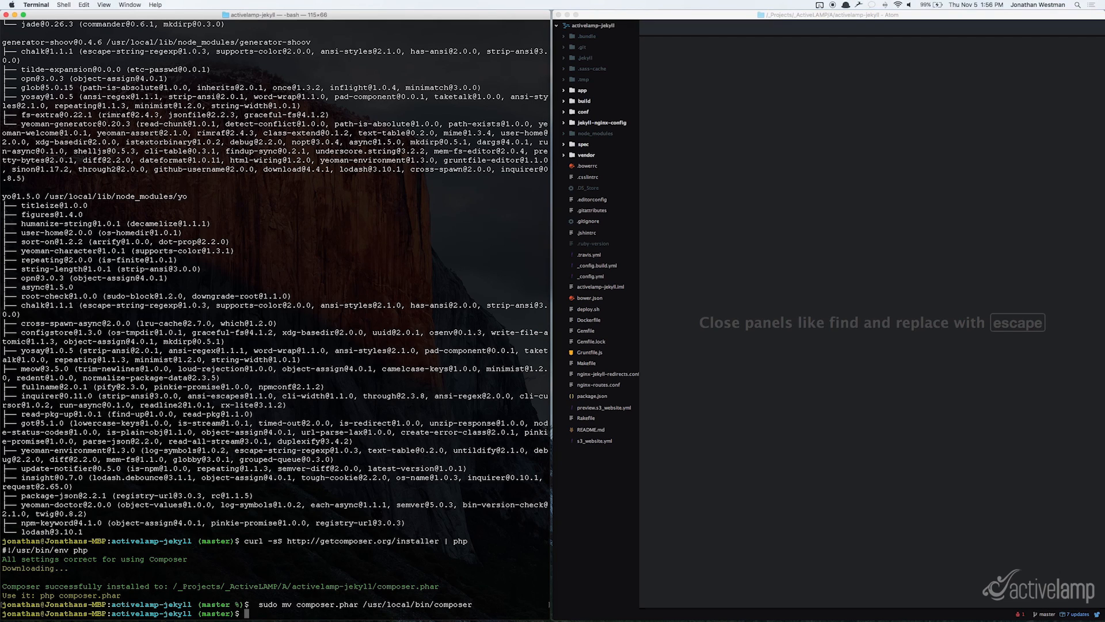
Install GraphicsMagick via brew (1.3.21 already present) and queue the global npm install of Yeoman (yo).
type("brew install graphicsmagick")
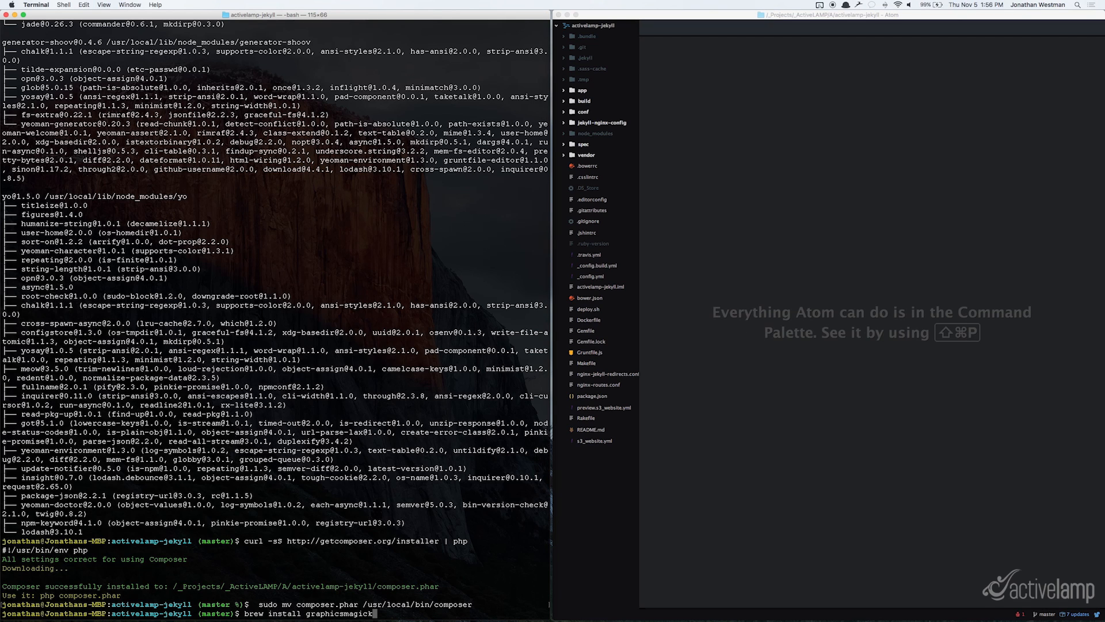
key("Return")
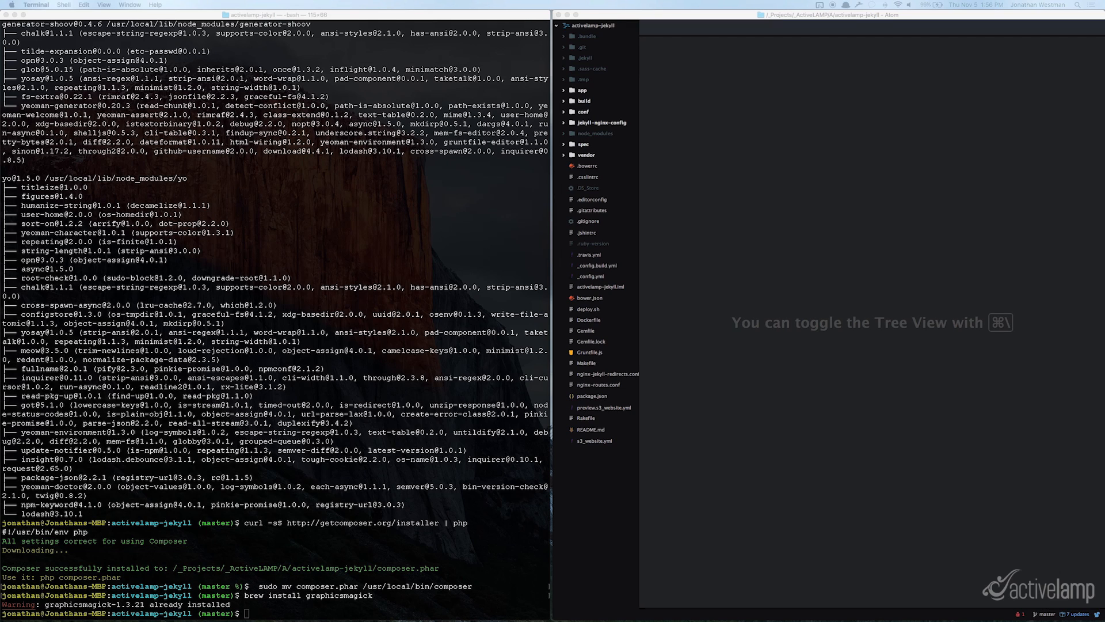
type("npm install -g yo")
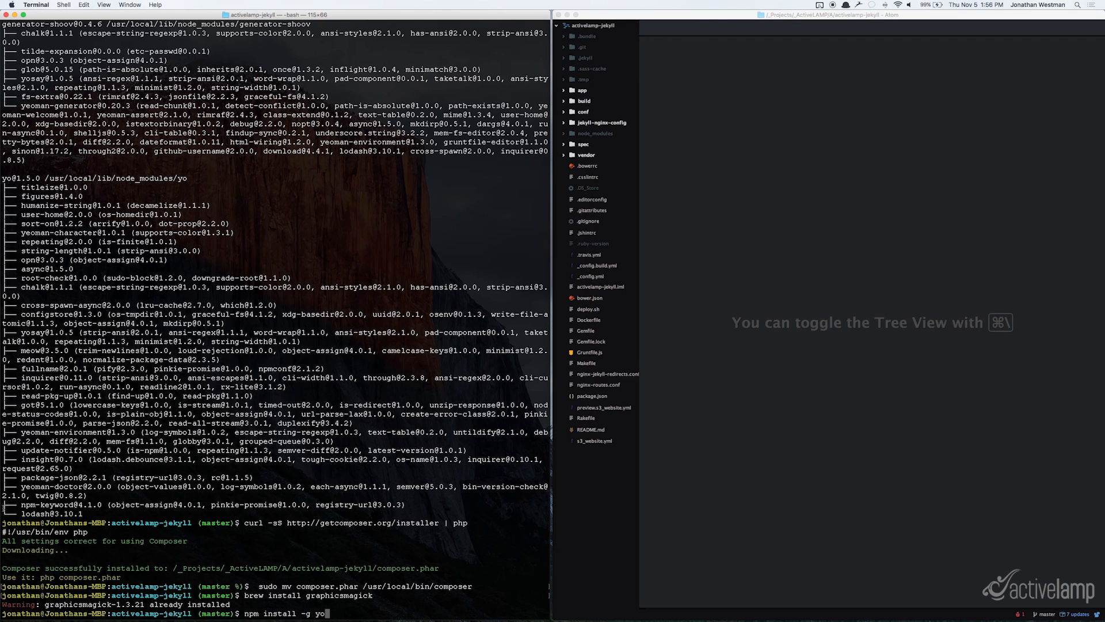